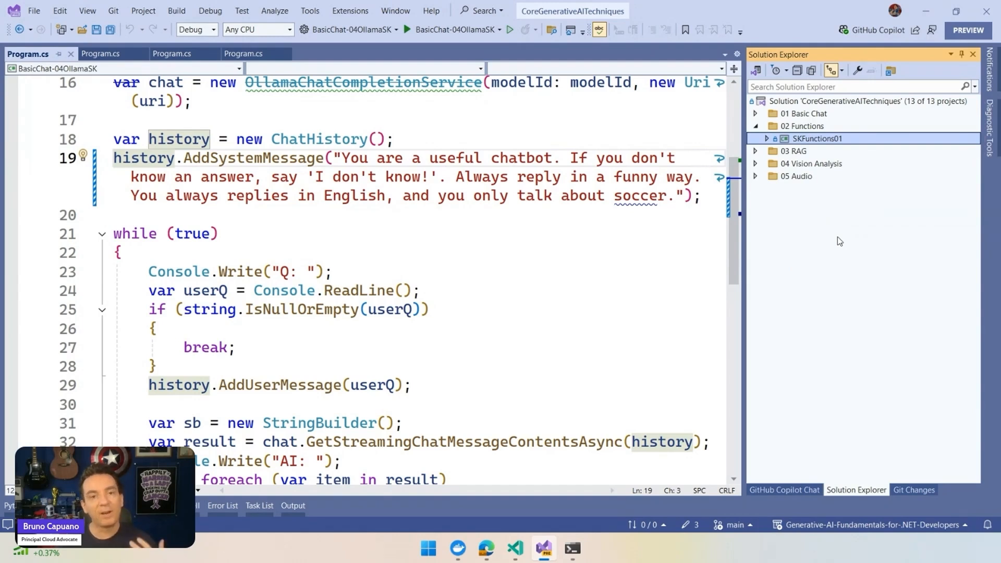
mouse_move(830, 186)
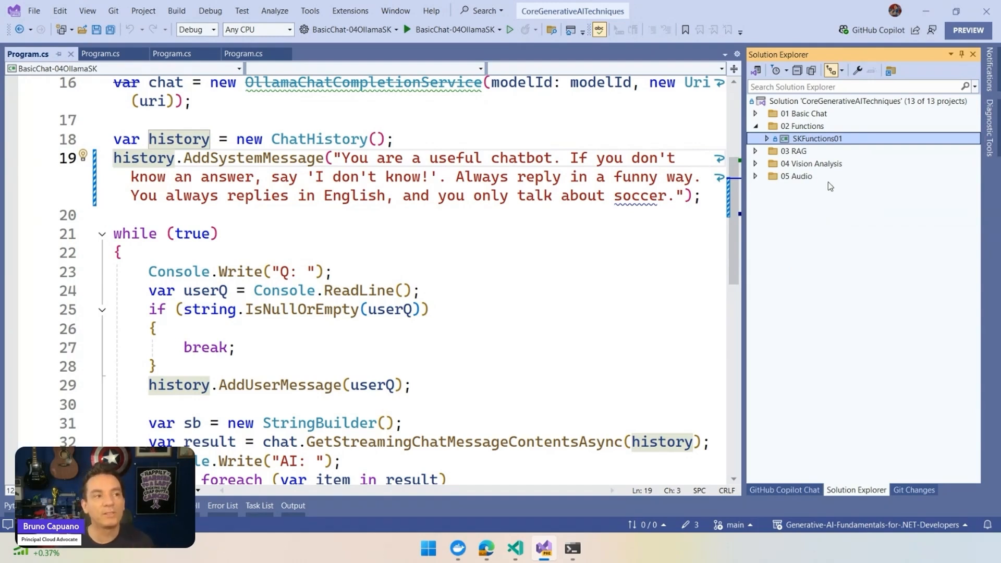
Open CityTemperaturePlugIn.cs from the SKFunctions01 project in Solution Explorer.
click(766, 139)
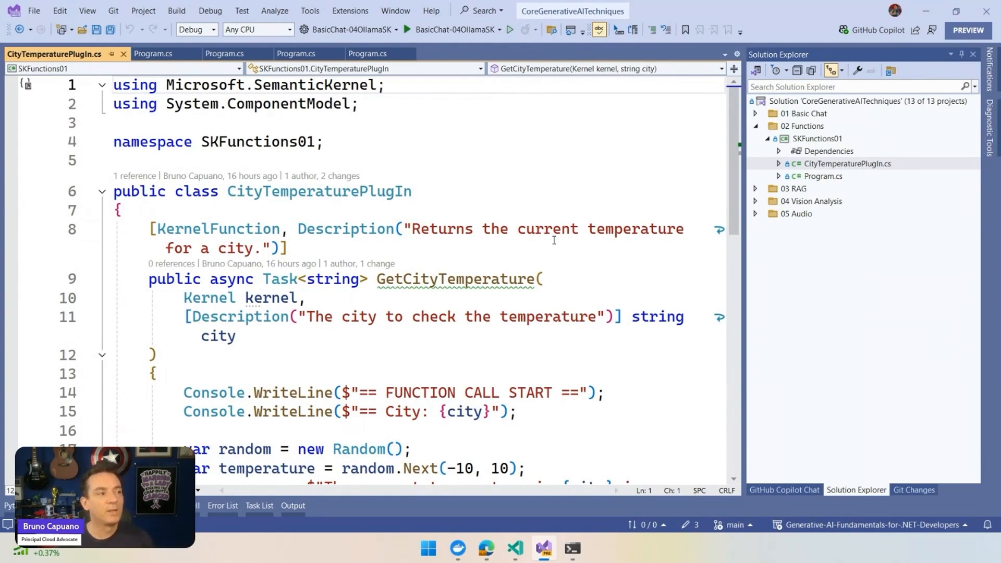
scroll(down, 3)
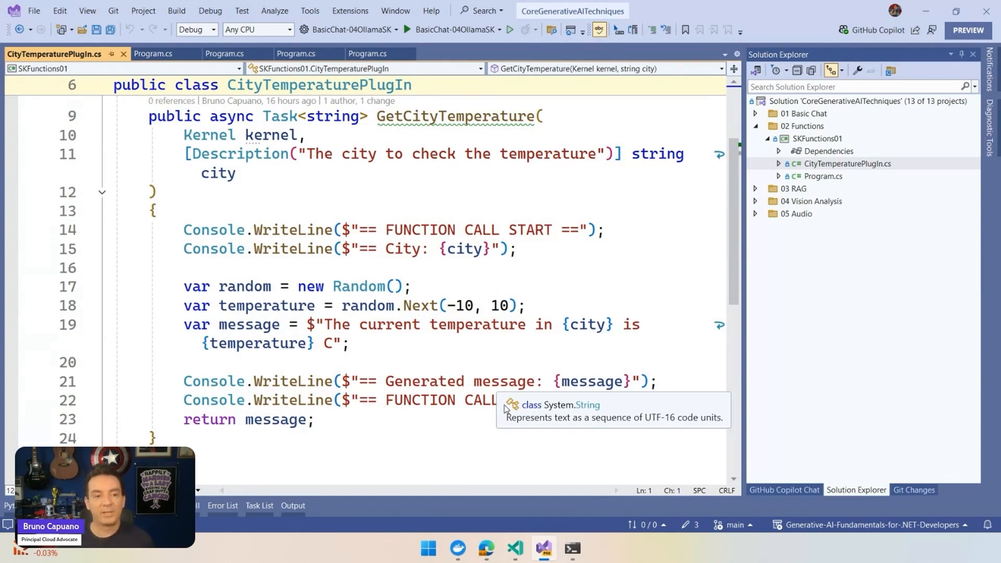
mouse_move(279, 328)
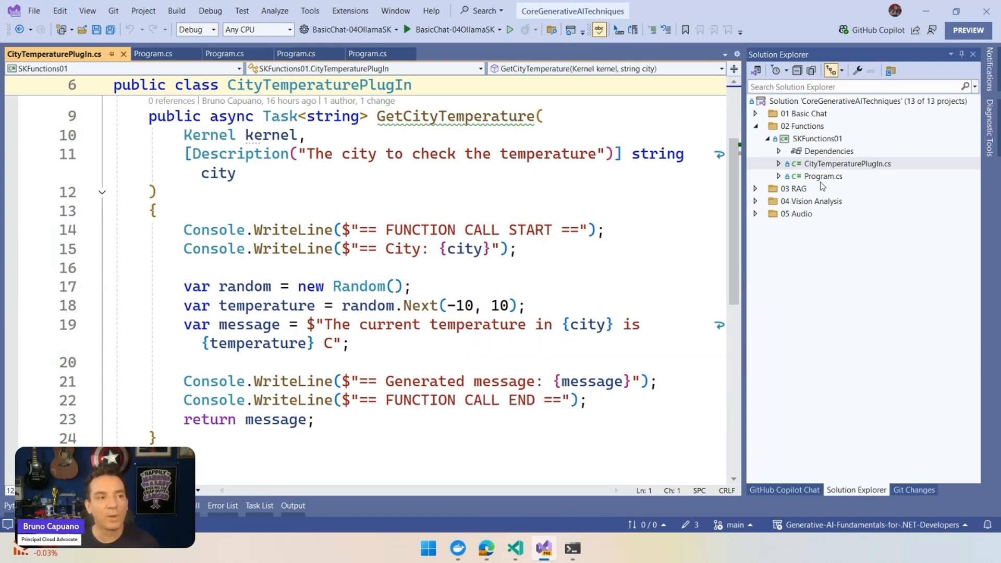
Open SKFunctions01's Program.cs and scroll to the OpenAIPromptExecutionSettings block.
click(825, 175)
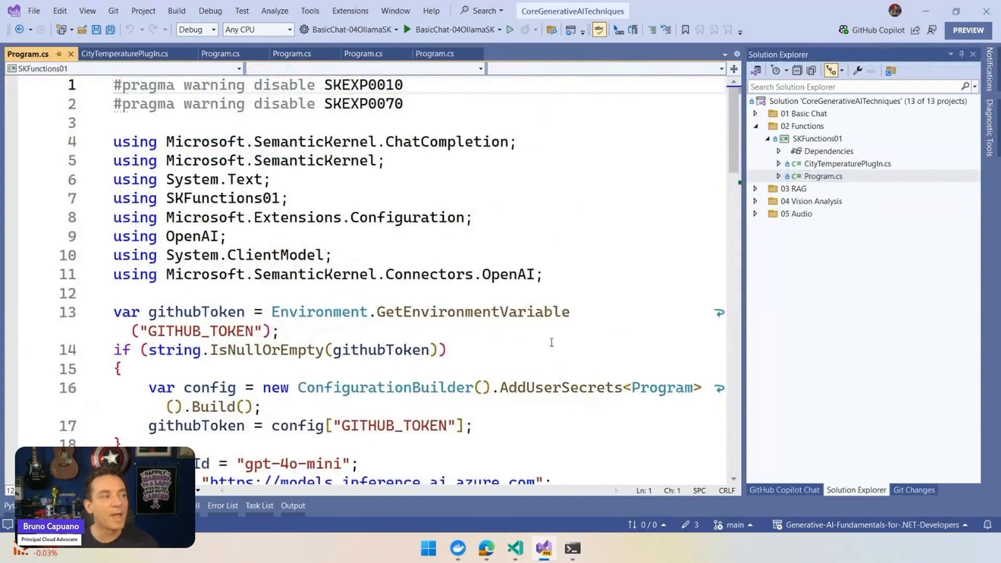
scroll(down, 3)
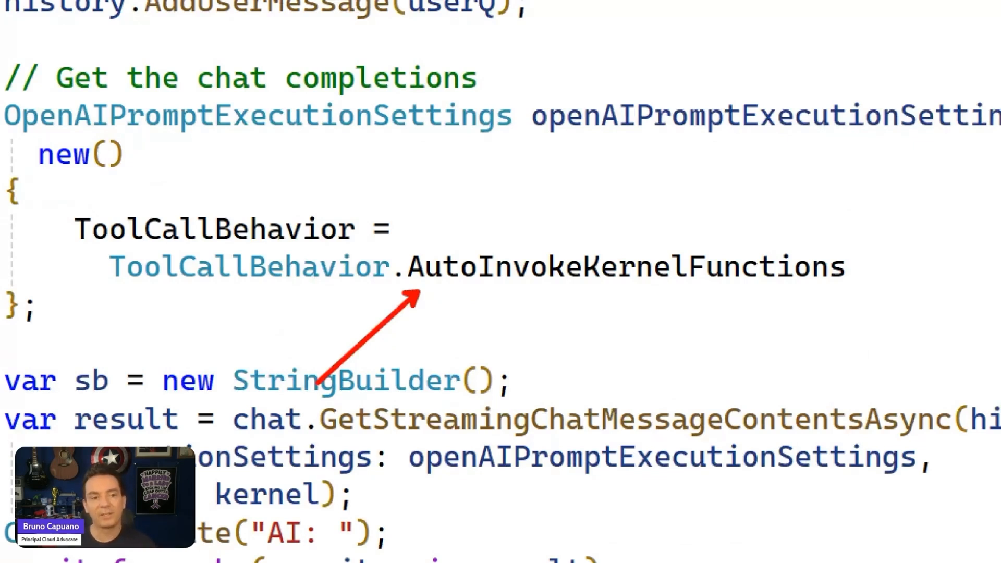
Scroll through the running SKFunctions01 console's first humorous answer.
scroll(down, 3)
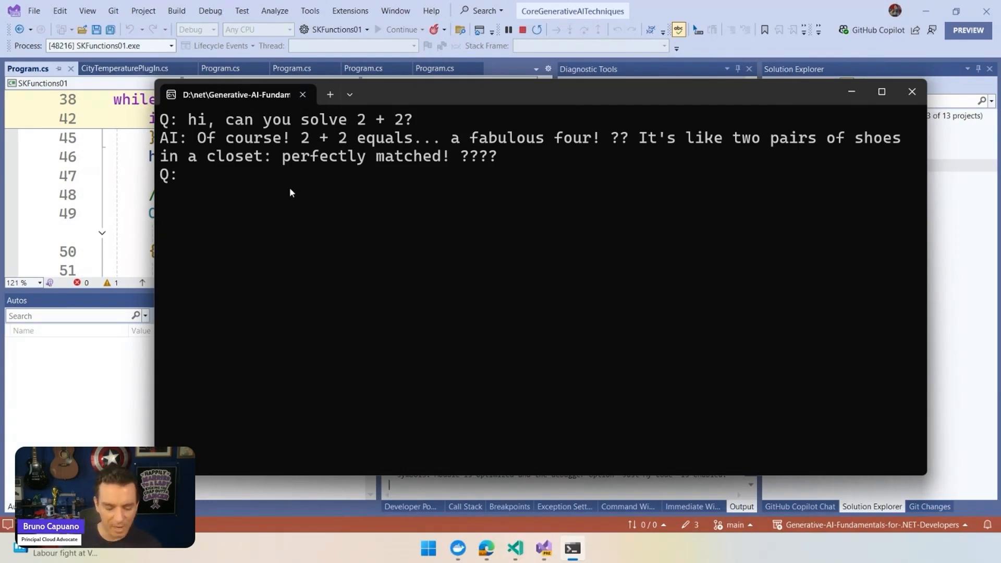
Ask the chatbot 'what is the current weather in Sao Paulo?'.
text(what is the current weather in Sao Paulo?)
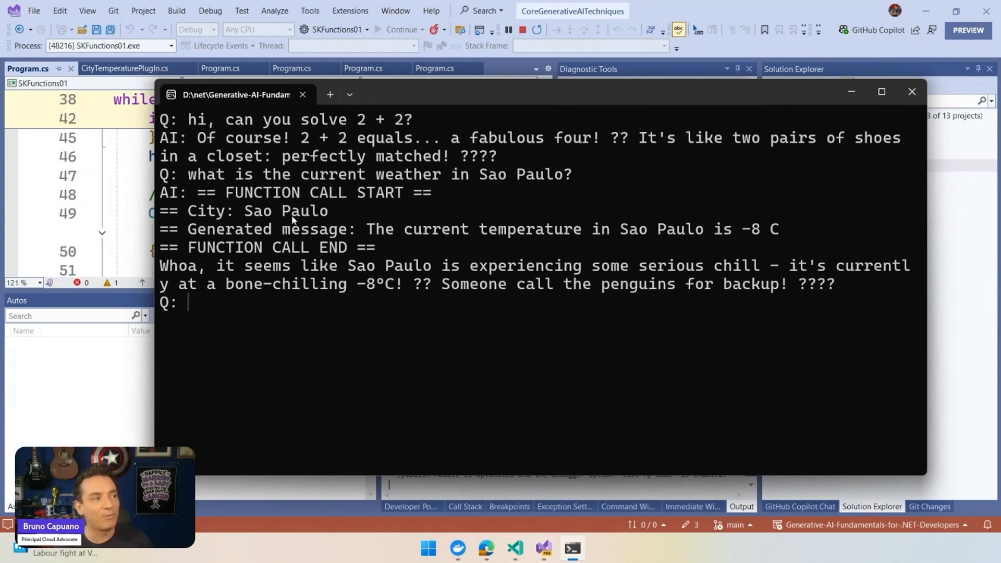
mouse_move(720, 241)
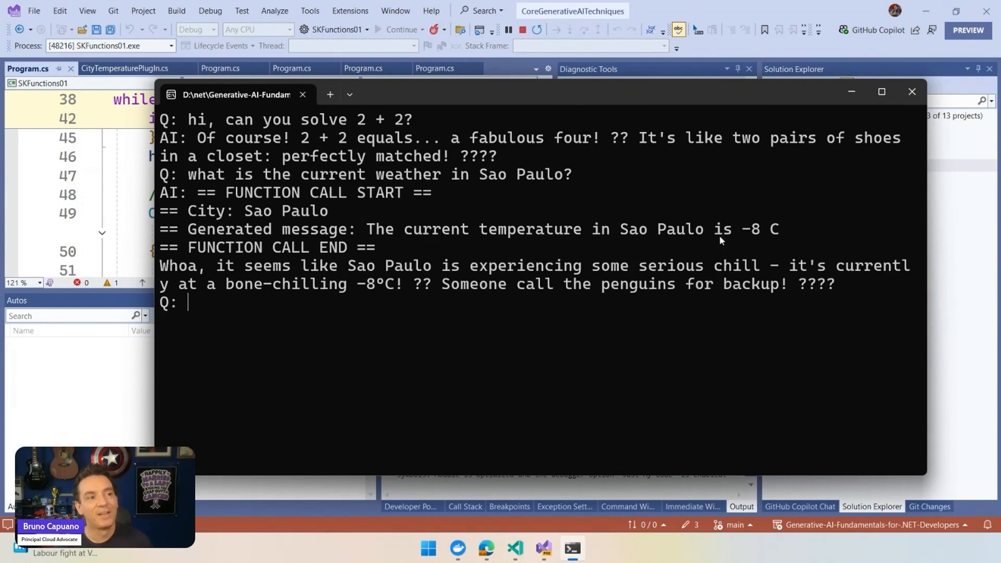
mouse_move(219, 287)
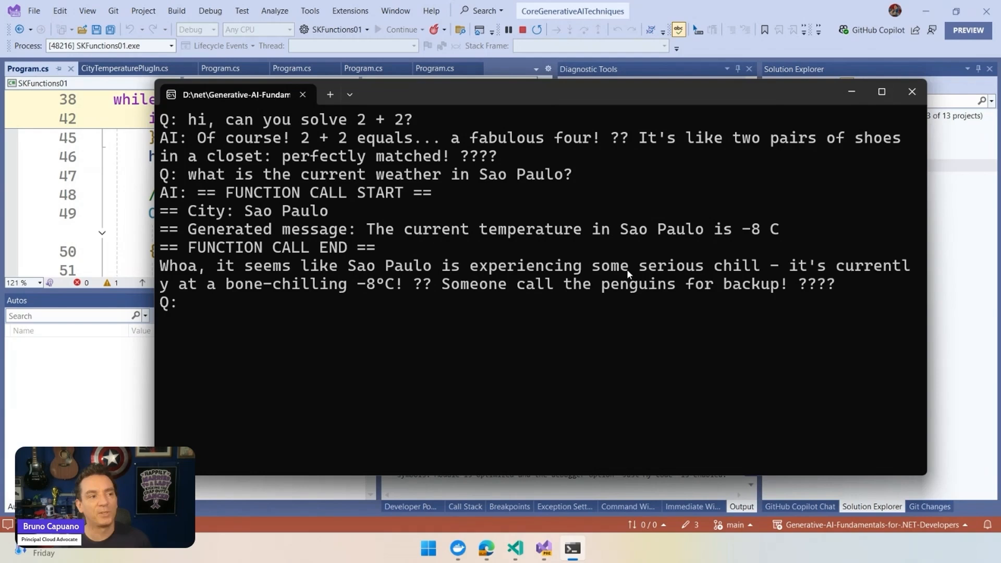
mouse_move(251, 298)
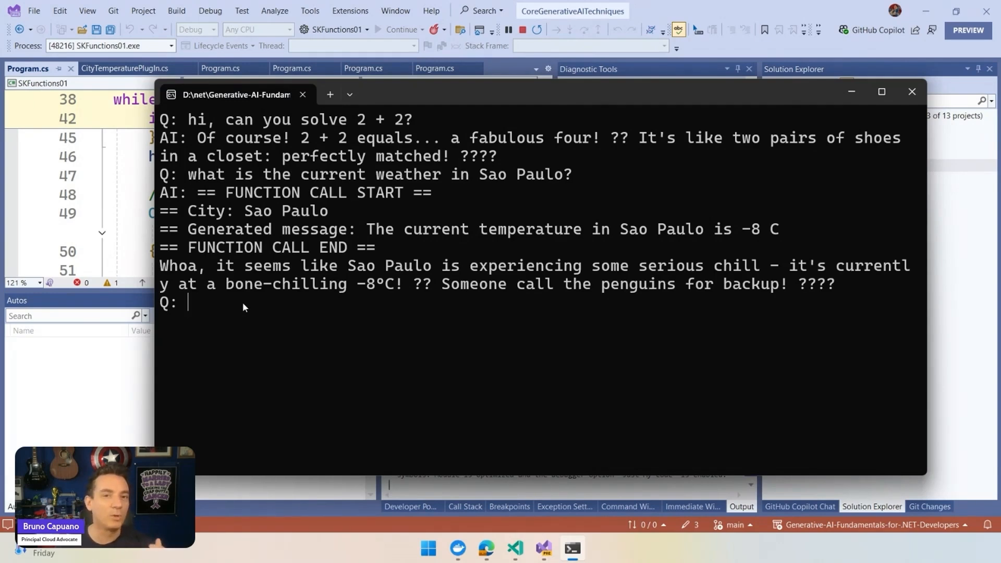
Type 'cual es la temperatura de Madrid?' at the chatbot's Q: prompt.
text(cual es la temperatura de Madrid?)
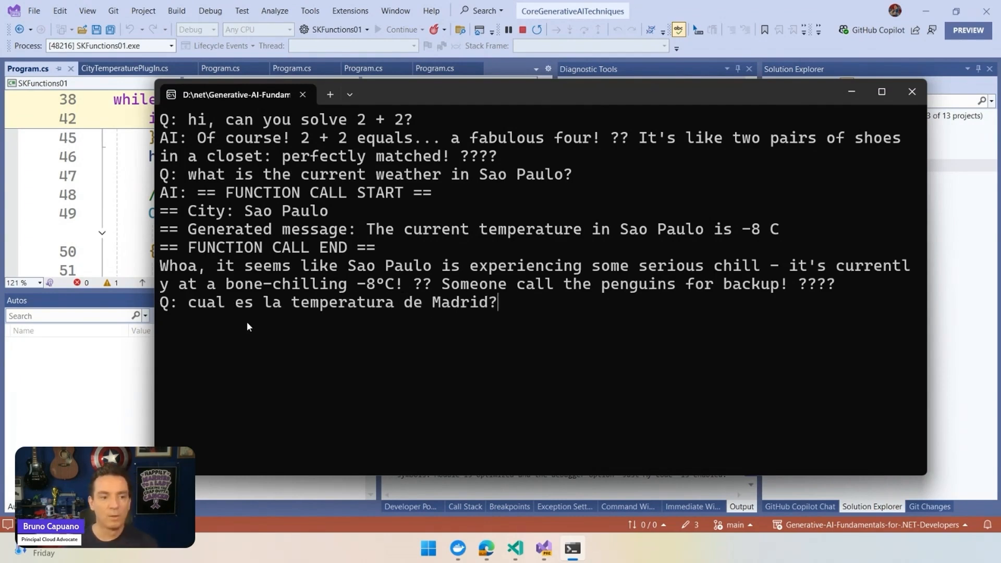